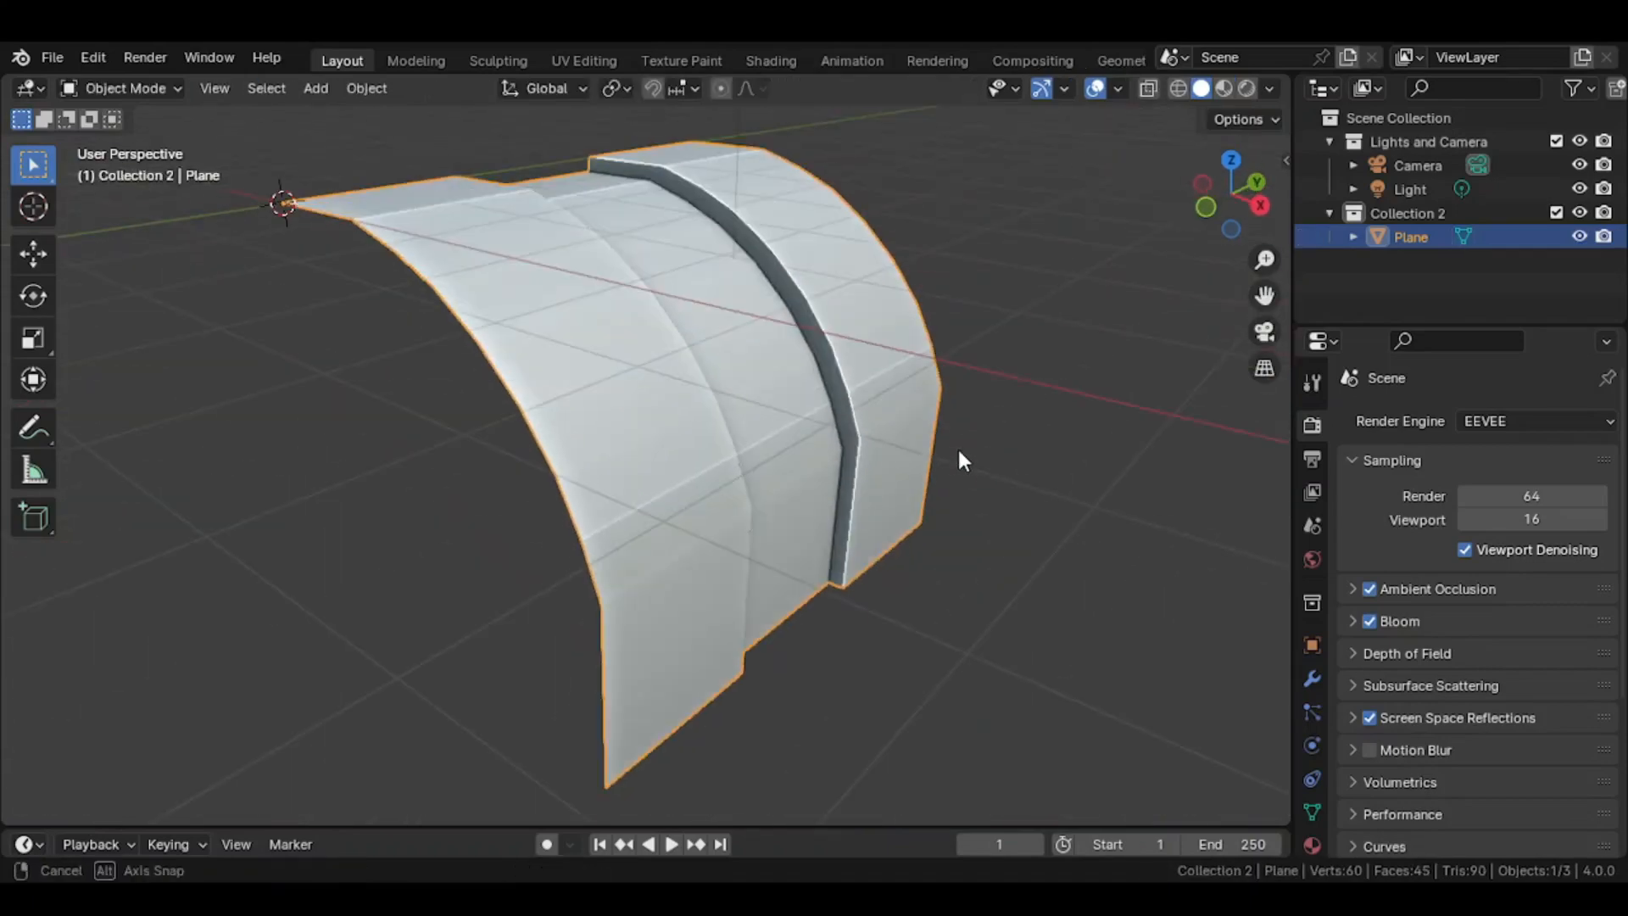
Show the curved plane's Subdivision Surface modifier settings in the Modifier Properties
left_click(1496, 421)
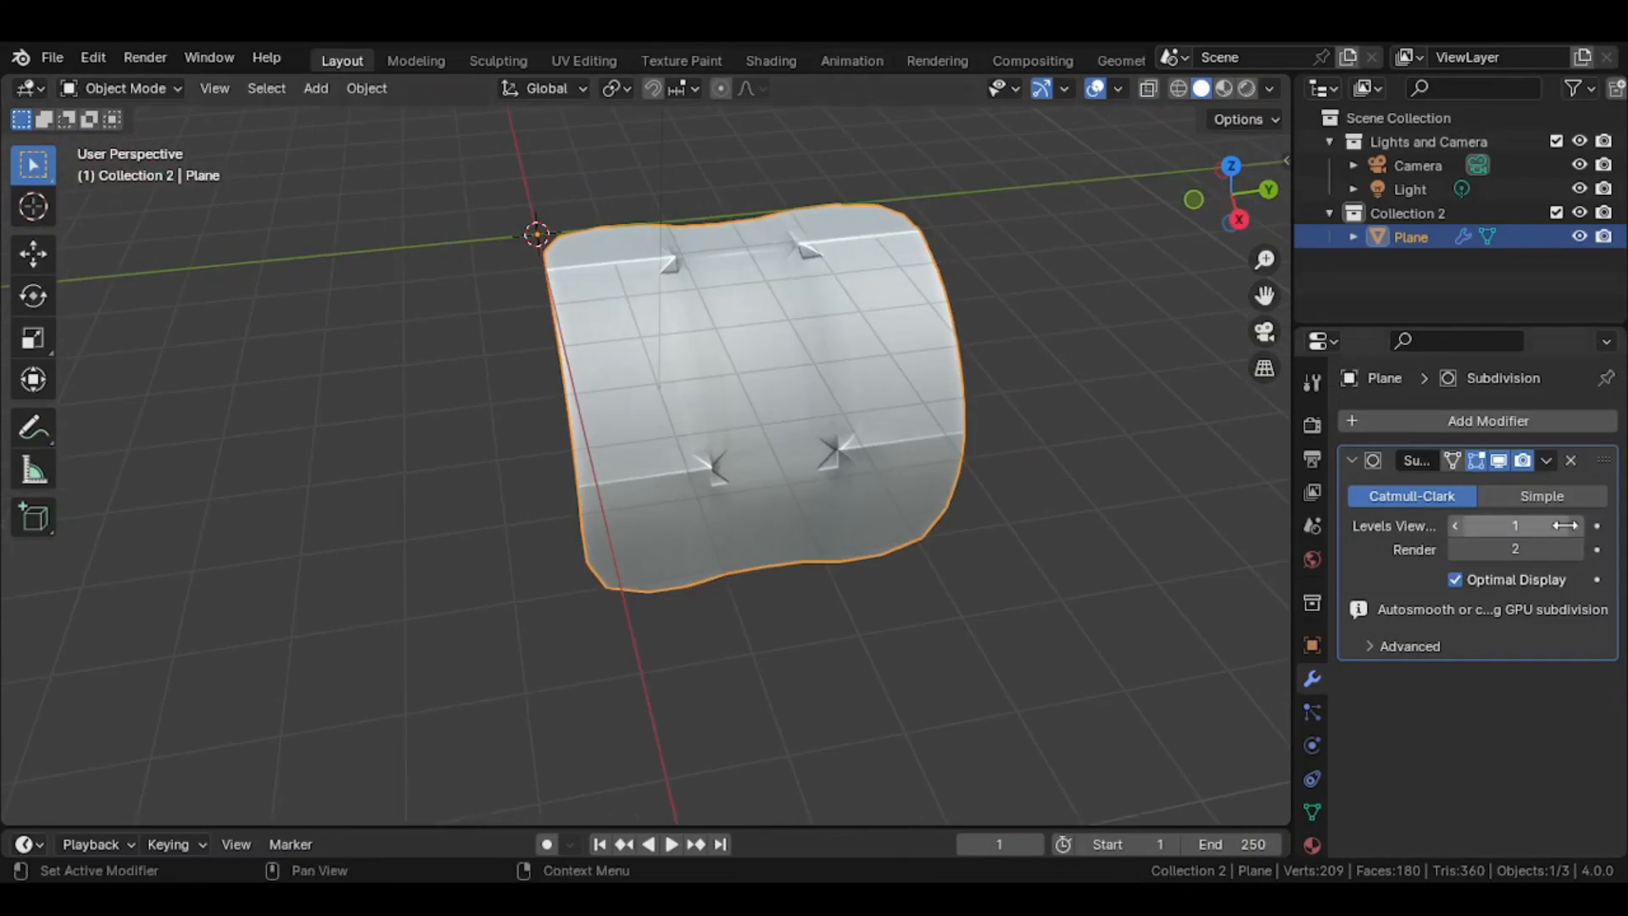
Move the creased plane away along Y and add a new cylinder mesh at the scene origin
key("Tab")
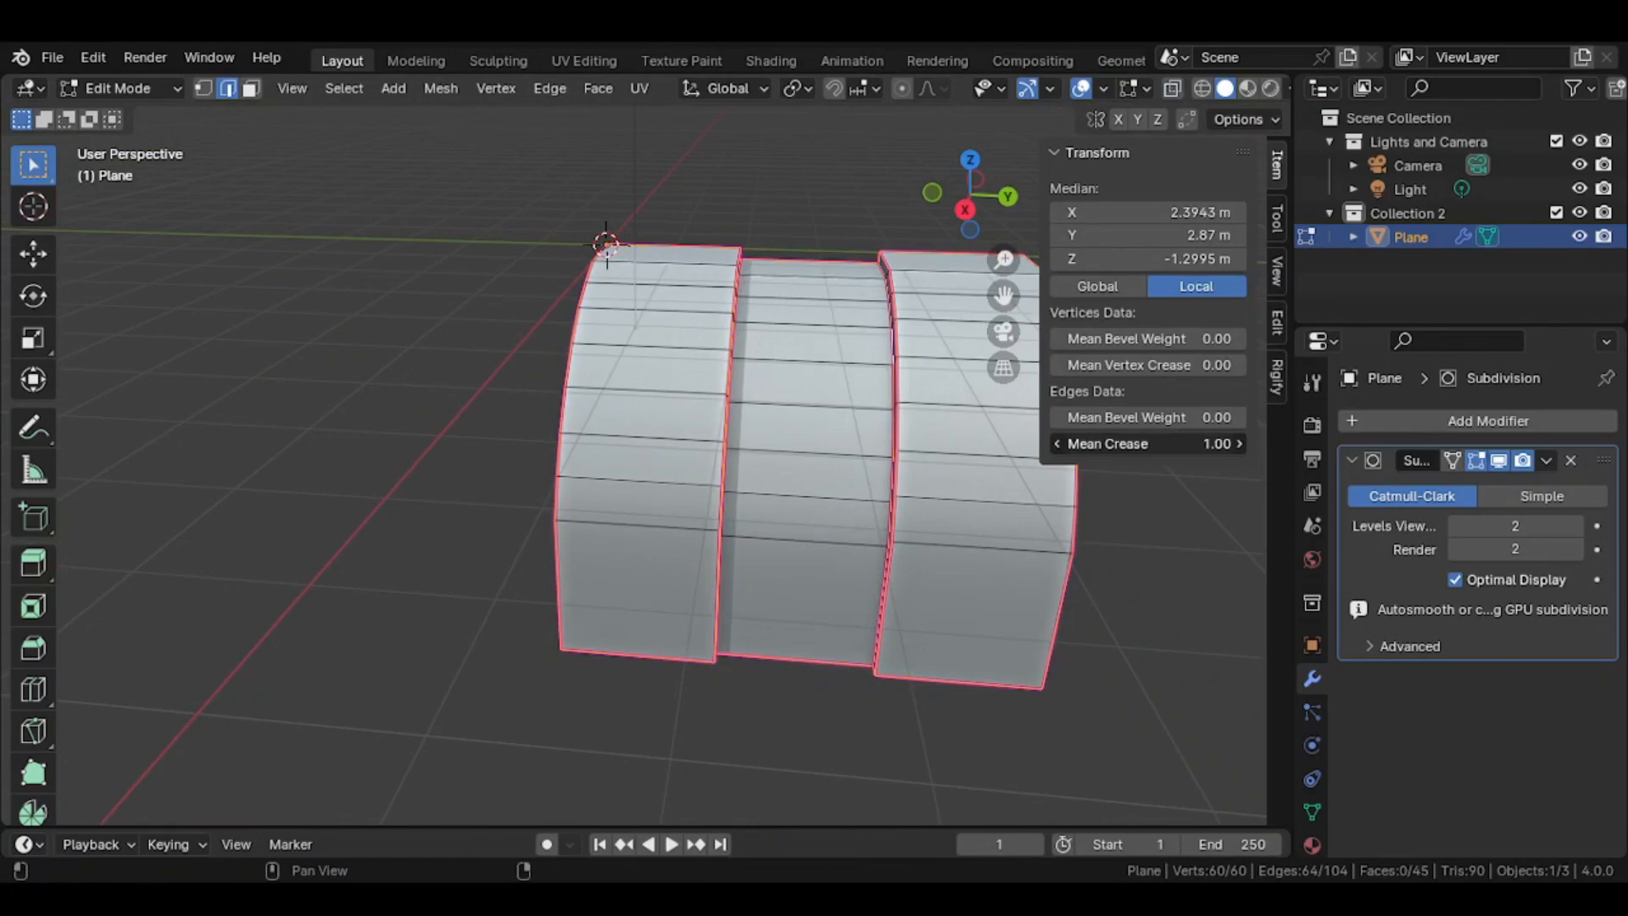
key("Tab")
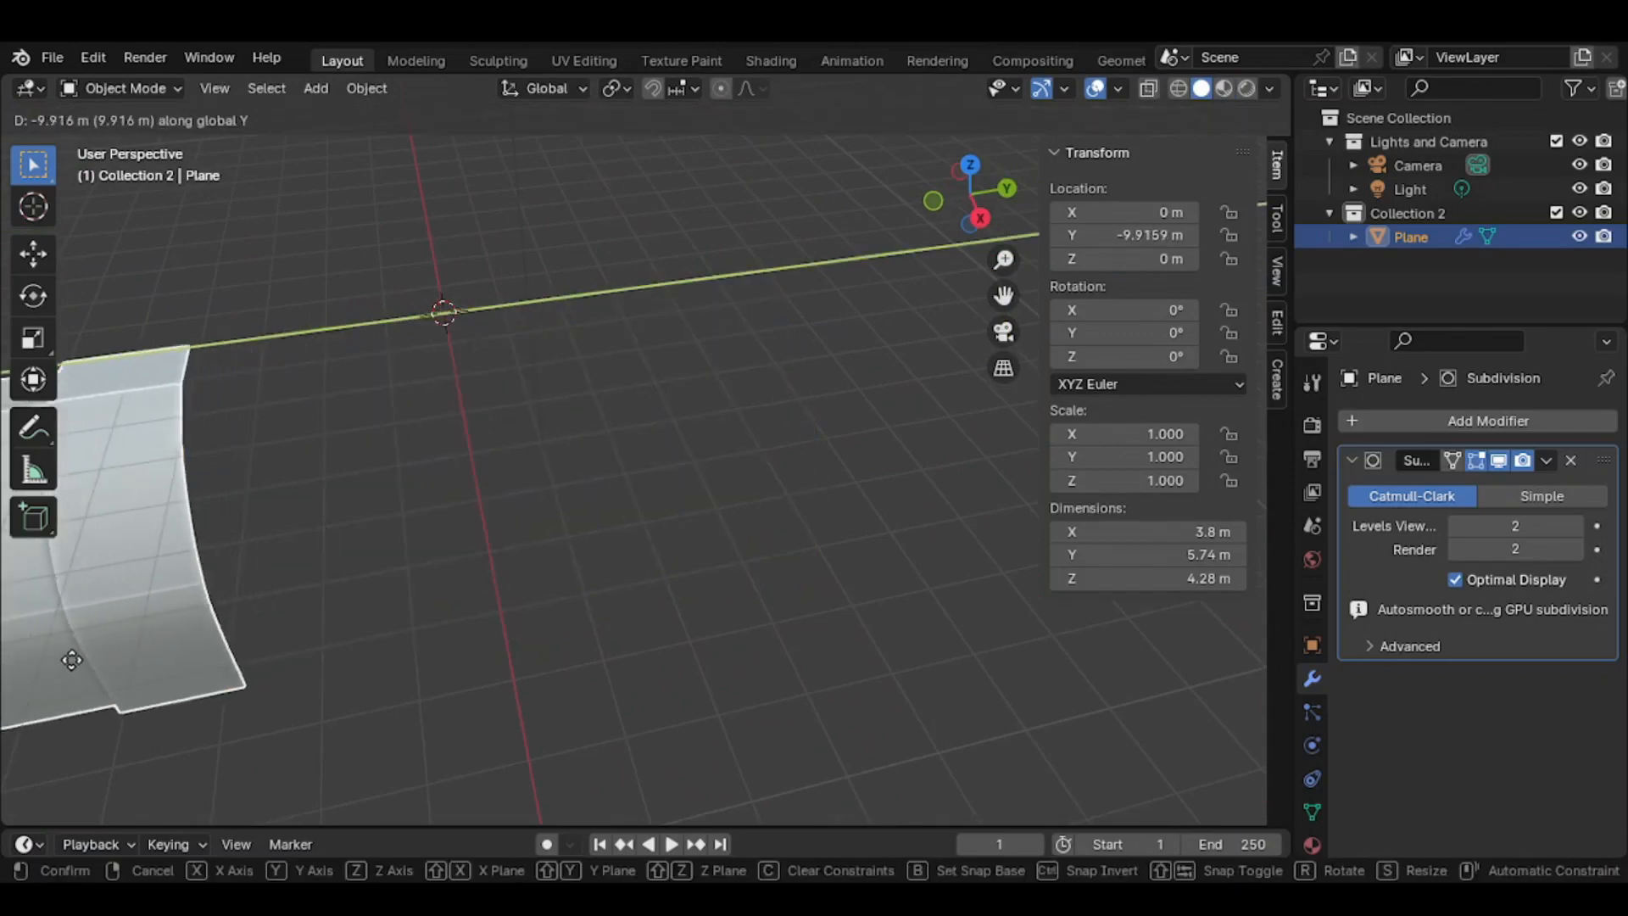
left_click(315, 86)
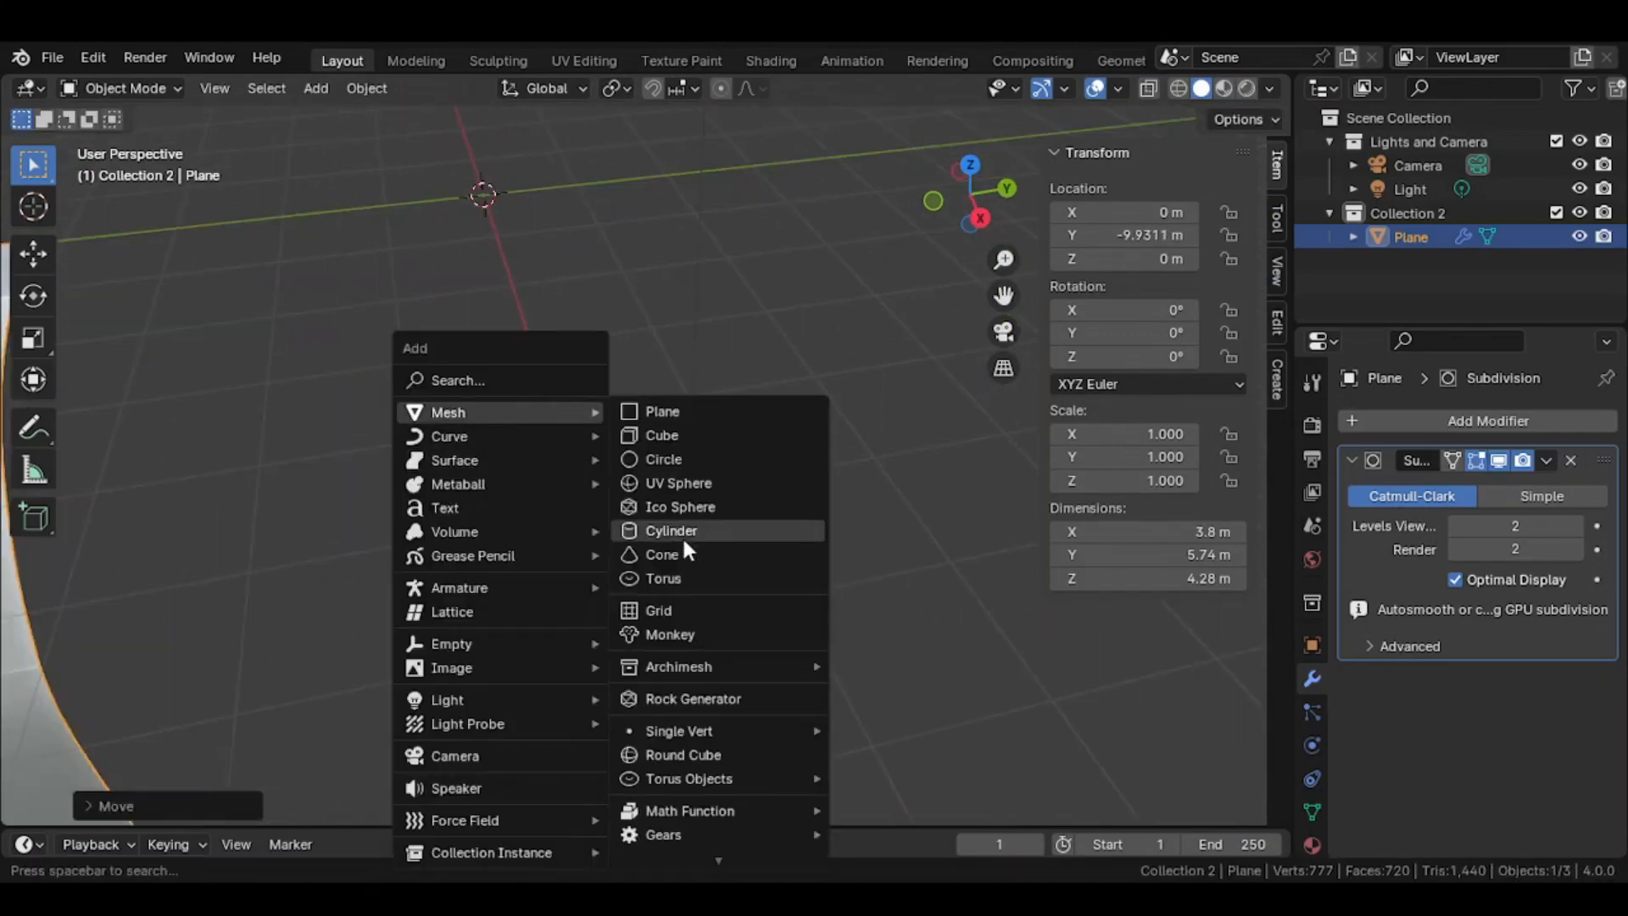
left_click(672, 531)
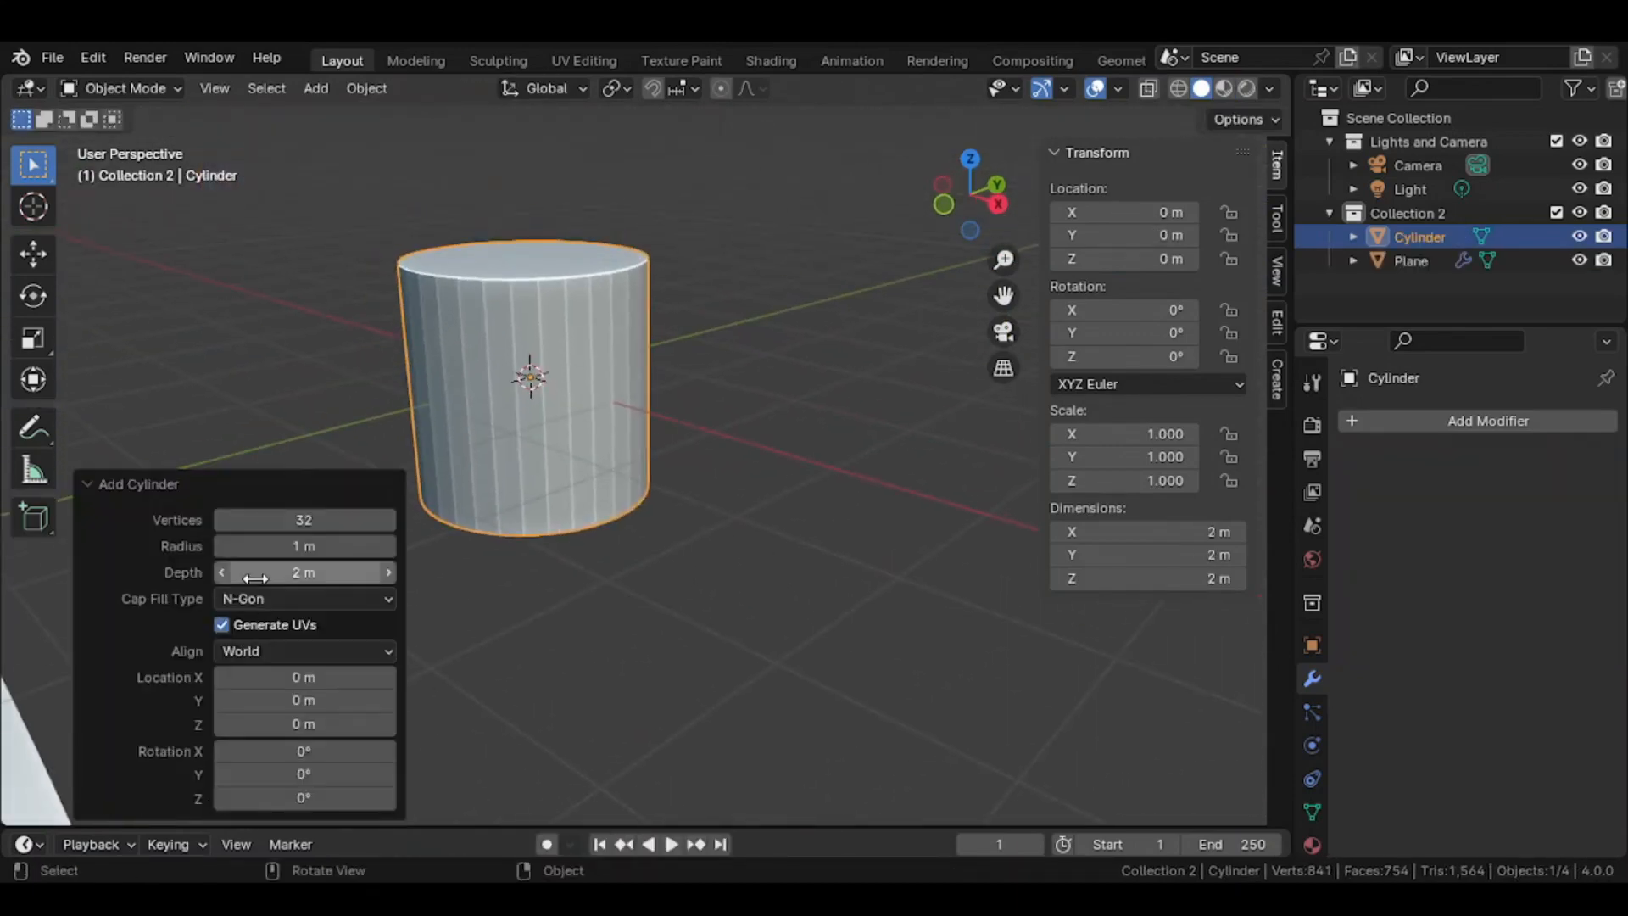